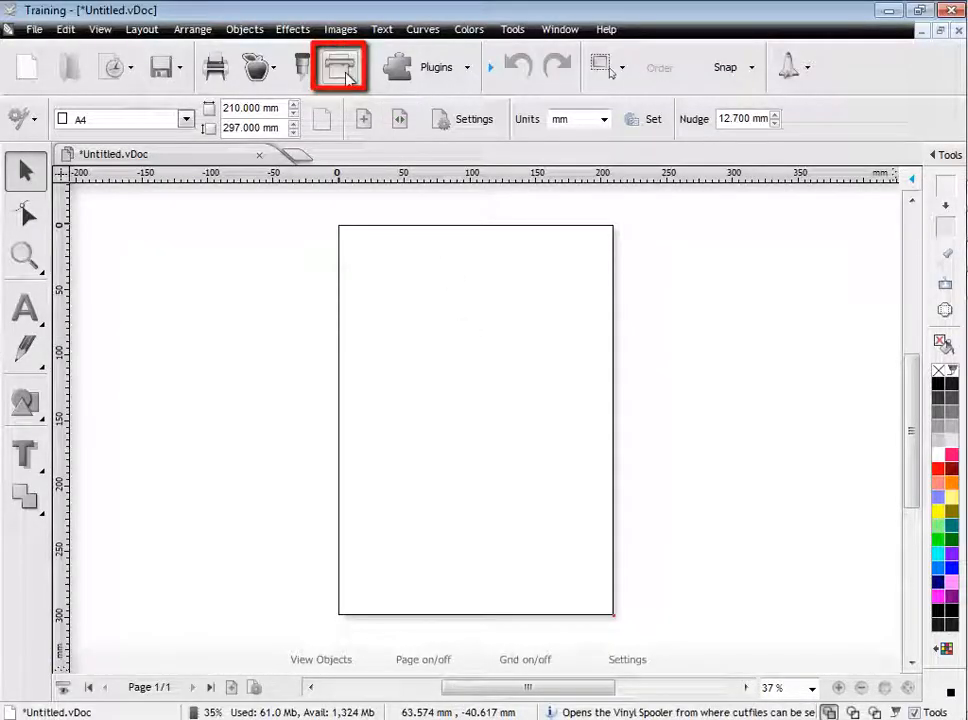
- Launch Vinyl Spooler from the VinylMaster toolbar for cutter setup
click(340, 66)
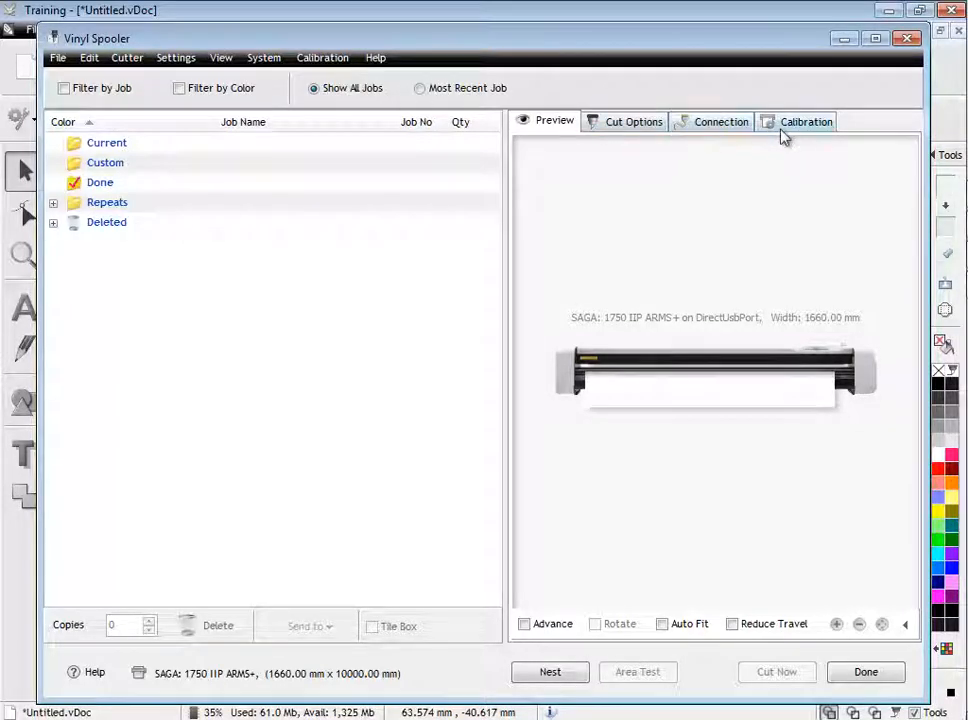
- Start the ARMS Offset calibration from the Calibration options
click(806, 122)
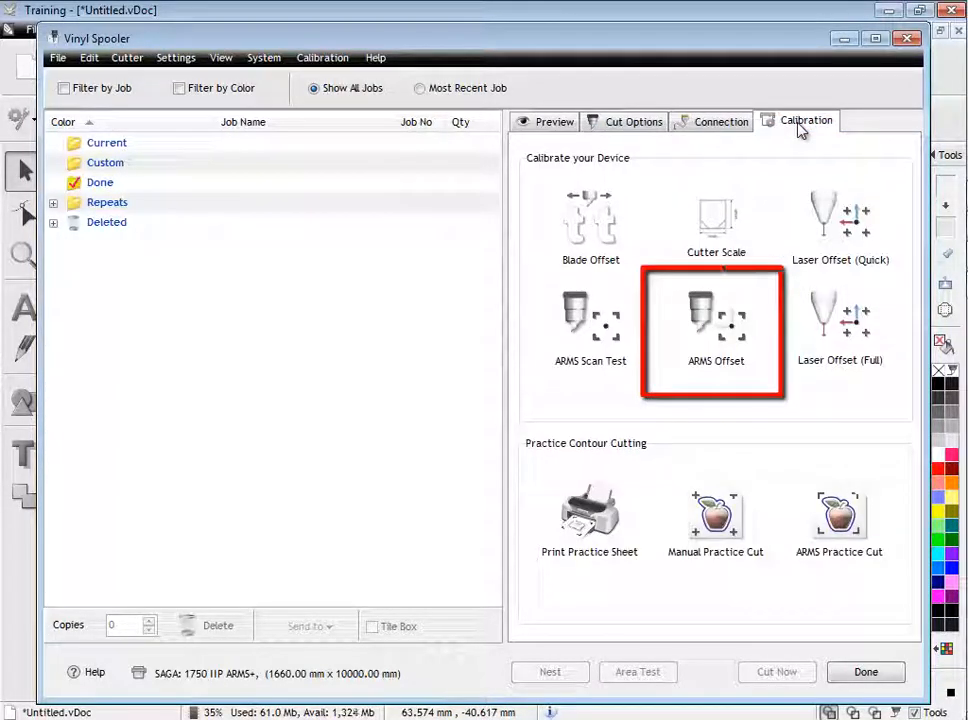
mouse_move(716, 324)
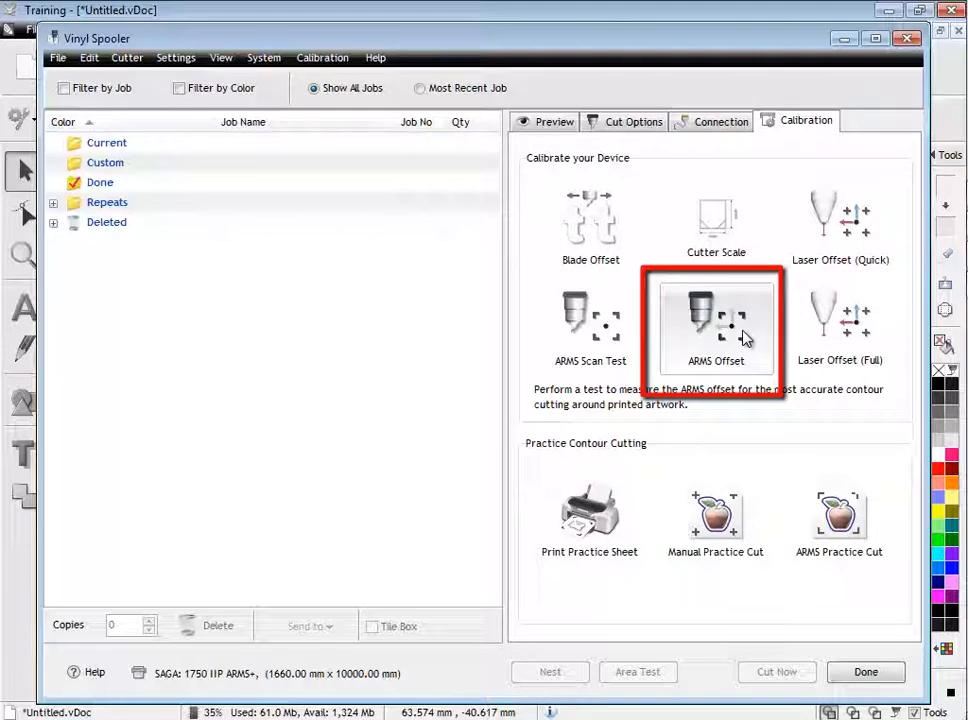
click(716, 320)
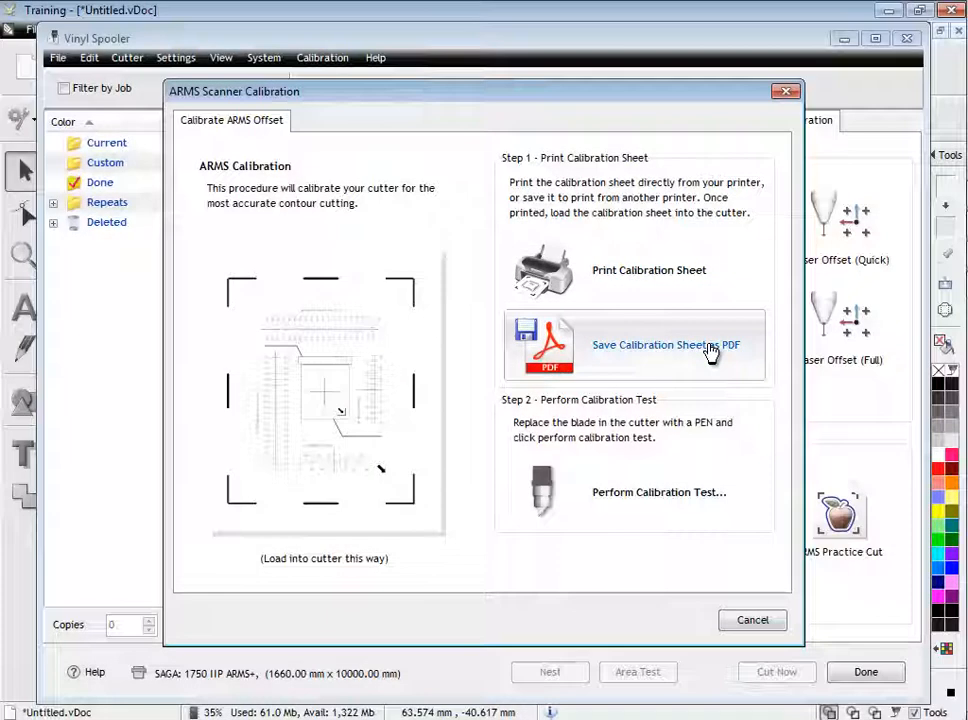
click(648, 270)
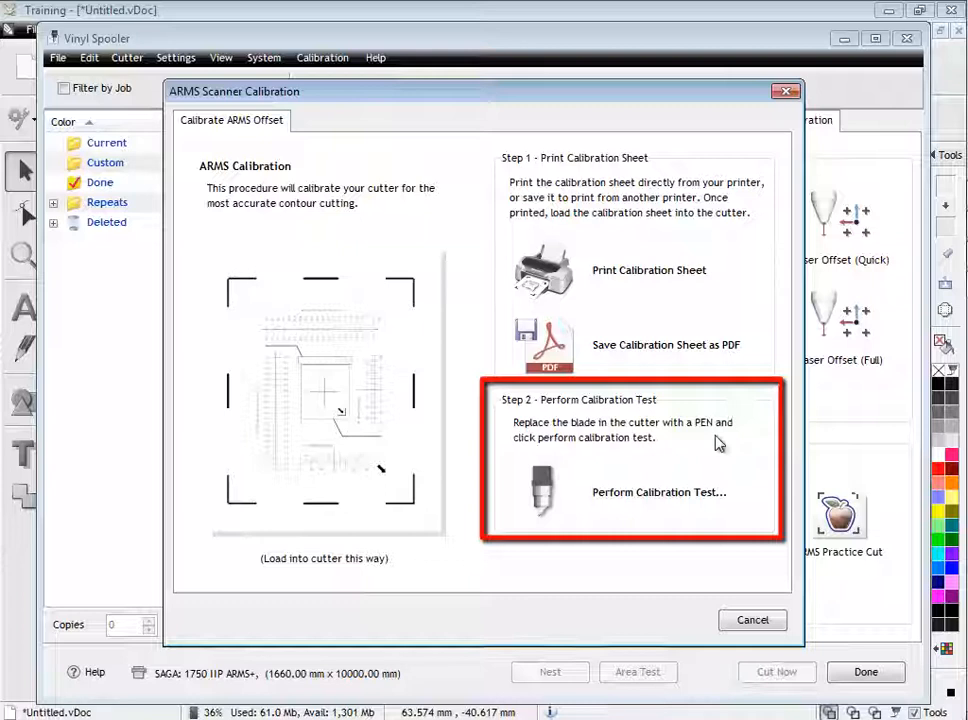
mouse_move(660, 492)
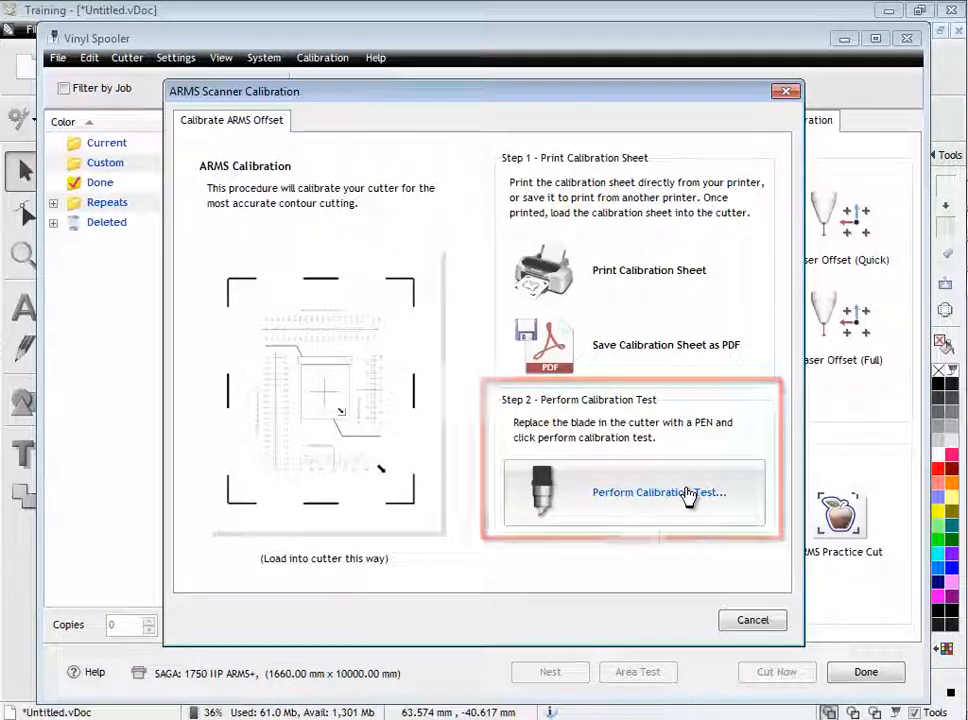
- Run the calibration test: scan the registration marks and confirm drawing the test pattern
click(658, 492)
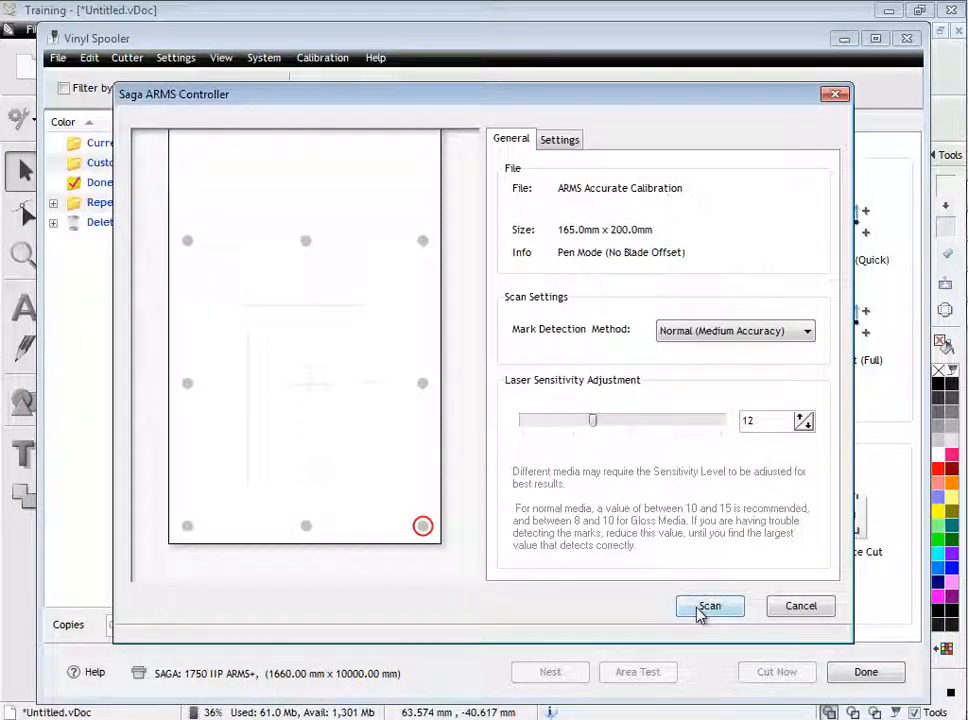
click(710, 606)
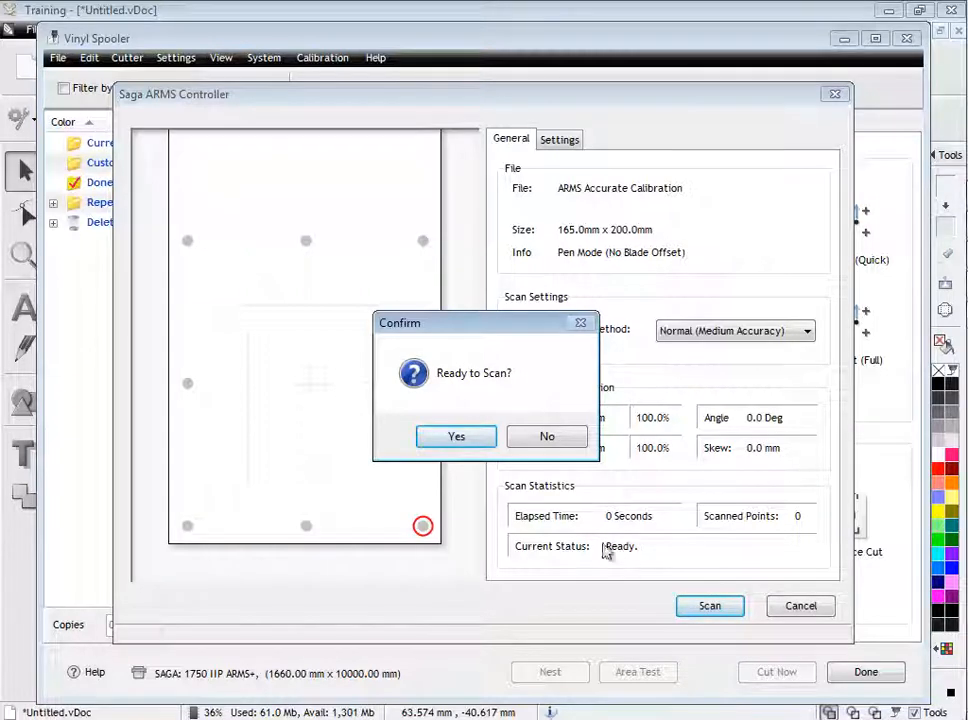
click(456, 436)
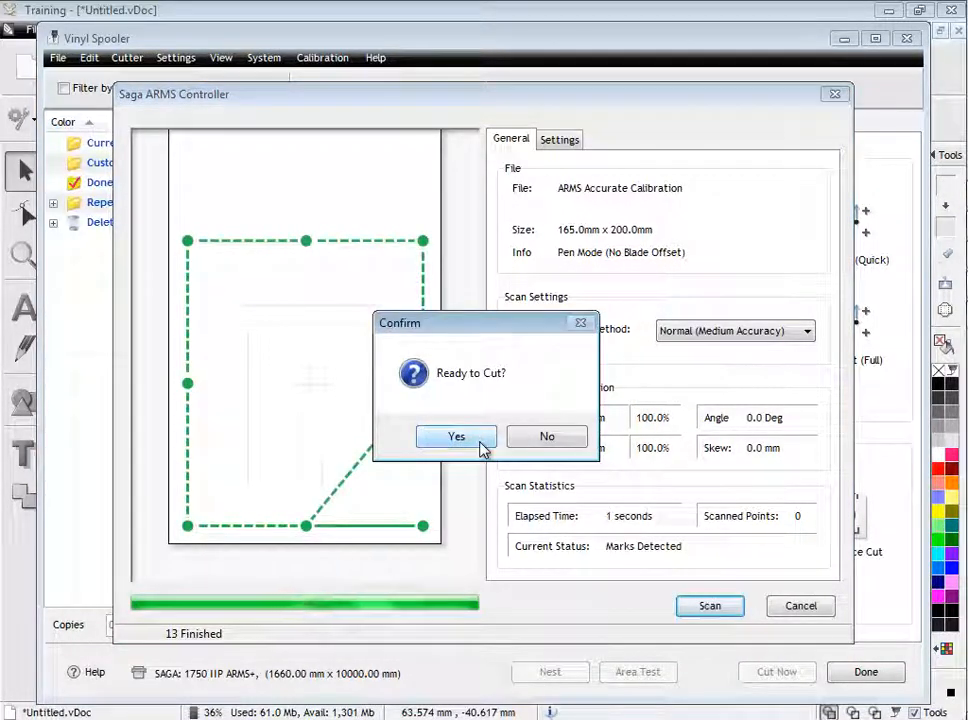
click(456, 436)
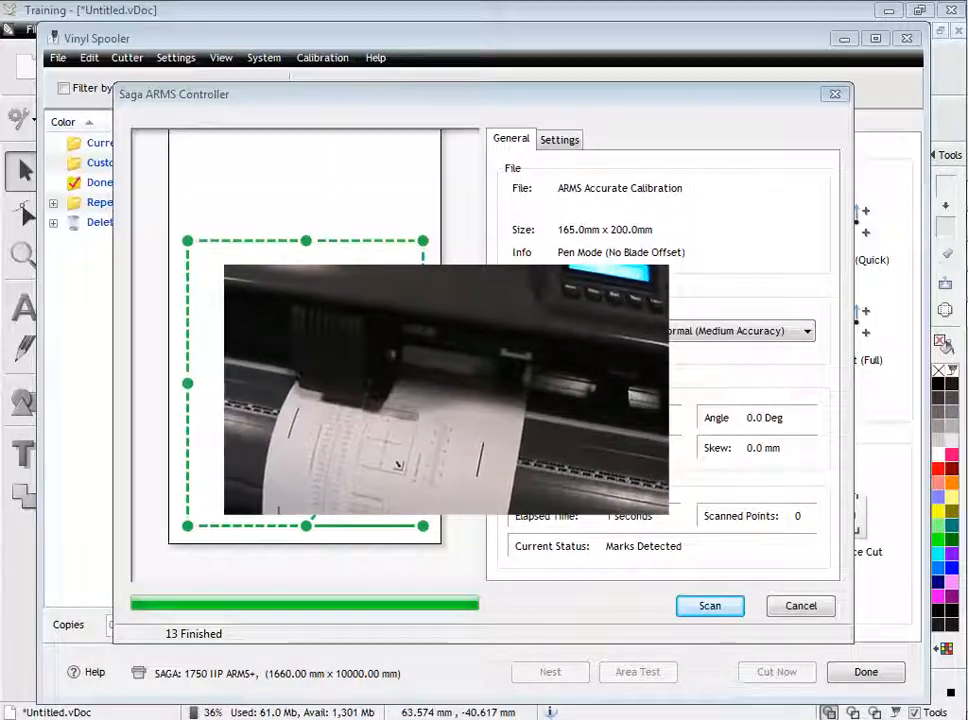
click(710, 604)
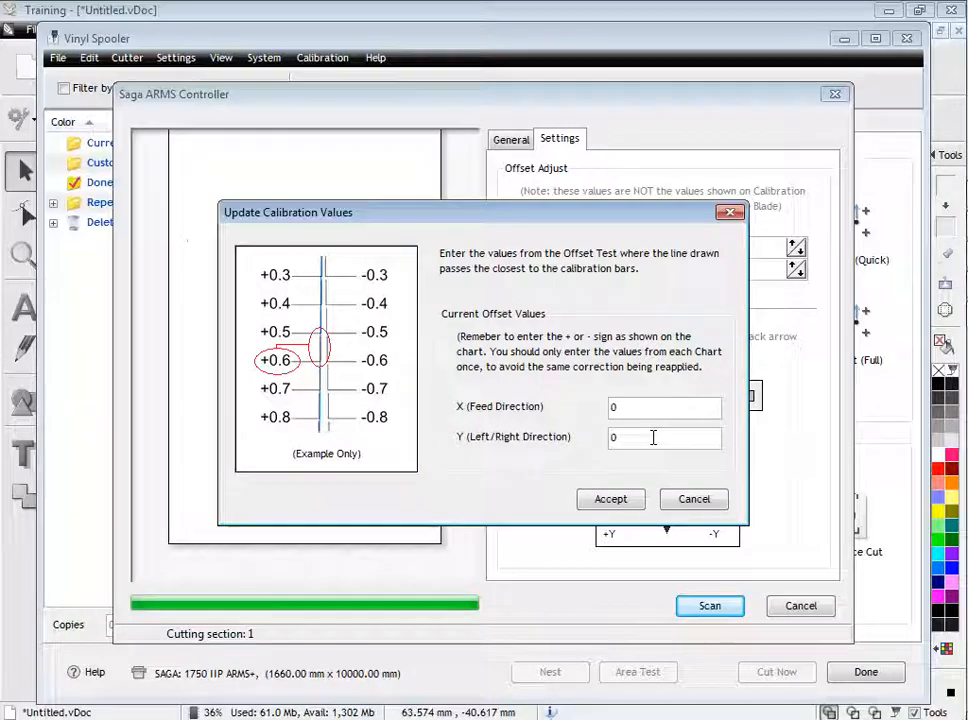
- Enter Y adjustment 0.8 and the chart X value, then accept to update the laser offset
click(664, 436)
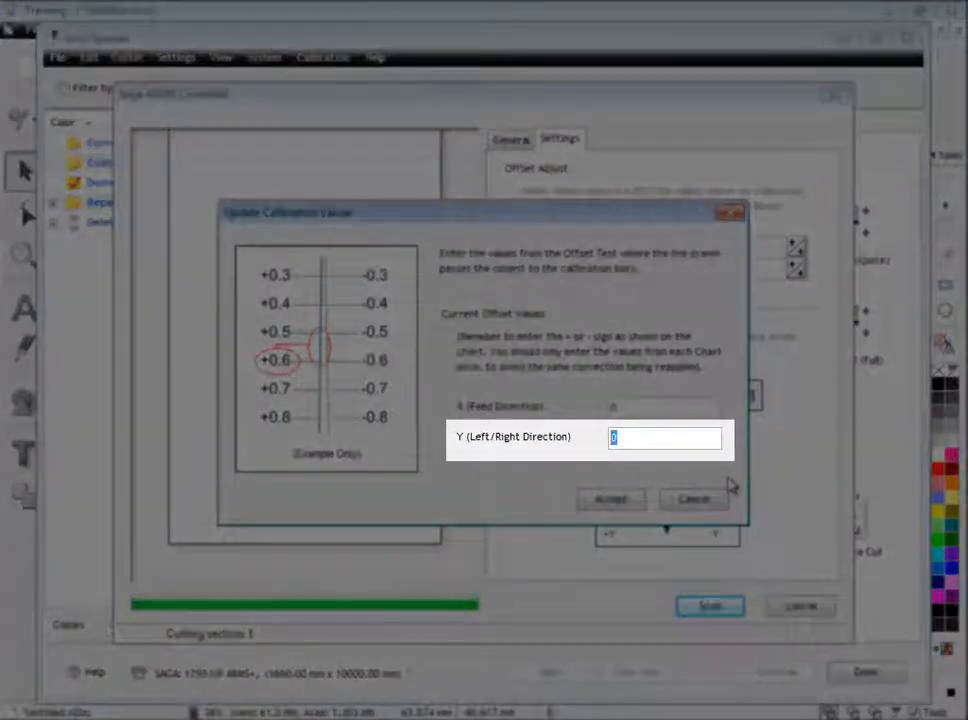
text(0.8)
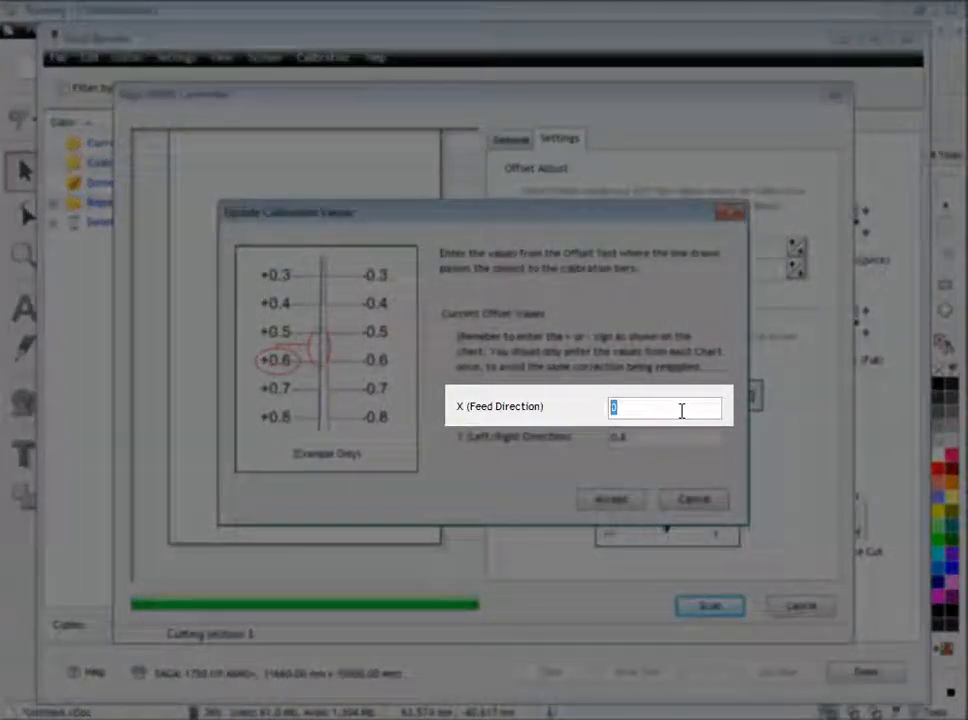
text(0.1)
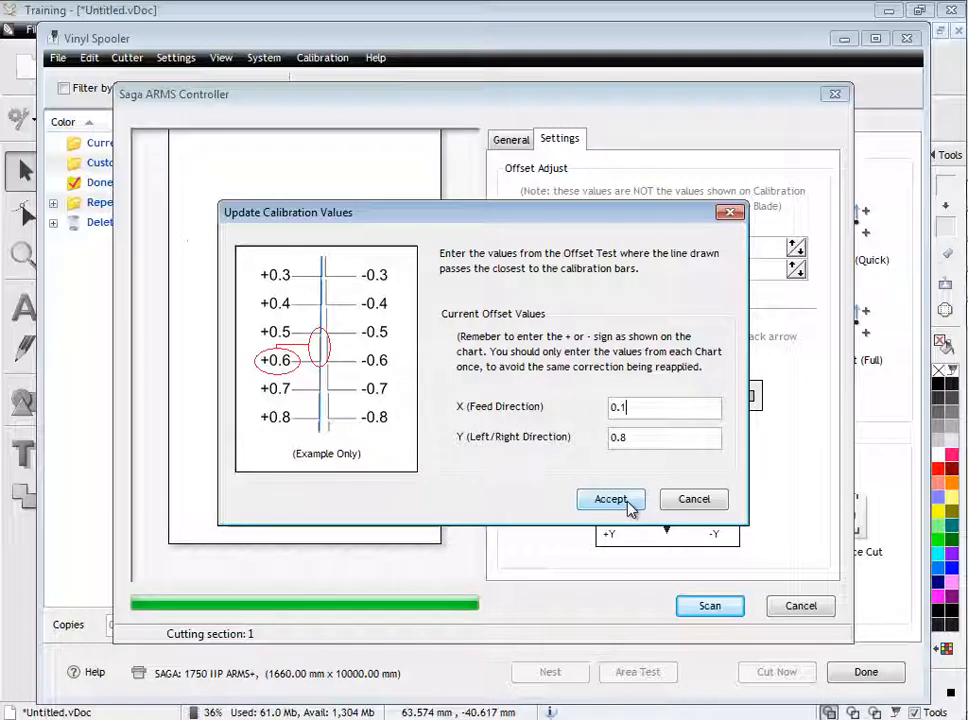
click(612, 500)
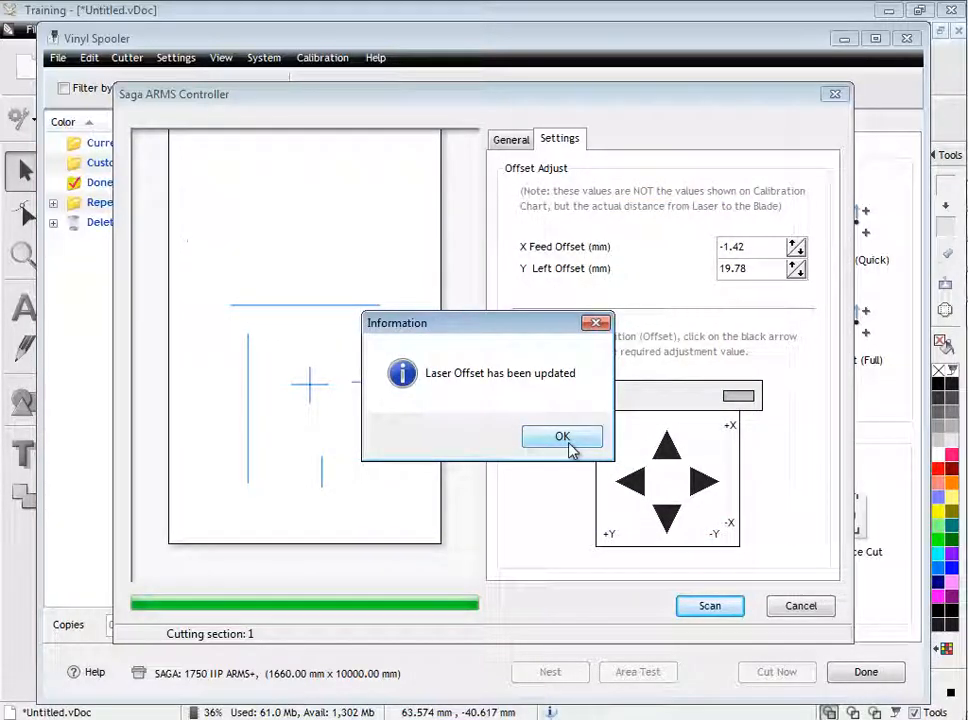
- Acknowledge the laser offset update and close the Saga ARMS Controller
click(562, 436)
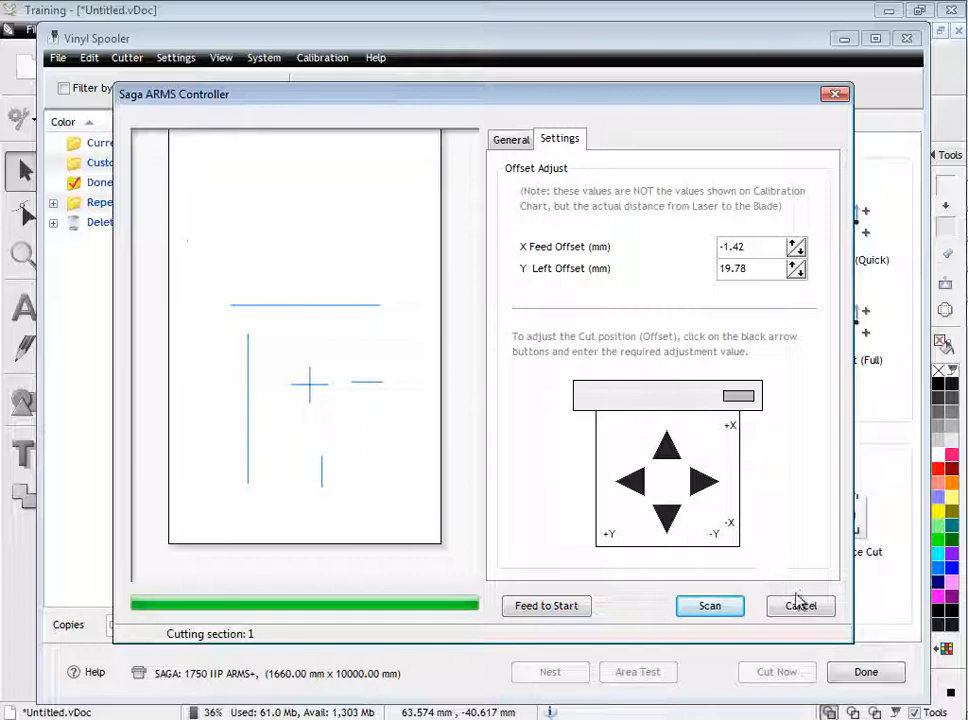
click(800, 604)
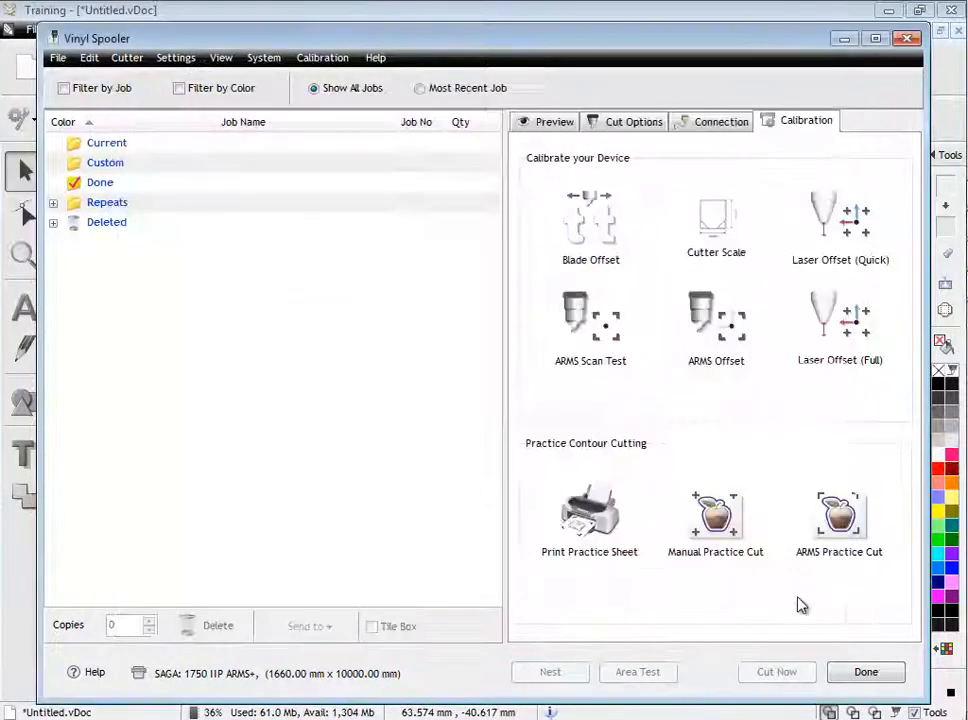